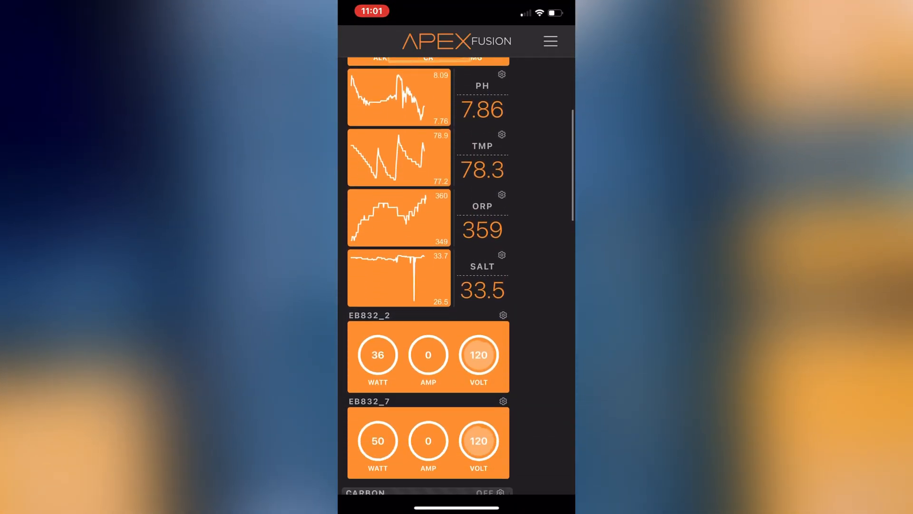
Scroll the outlet's settings down to the empty Advanced configuration editor
scroll("down", 3)
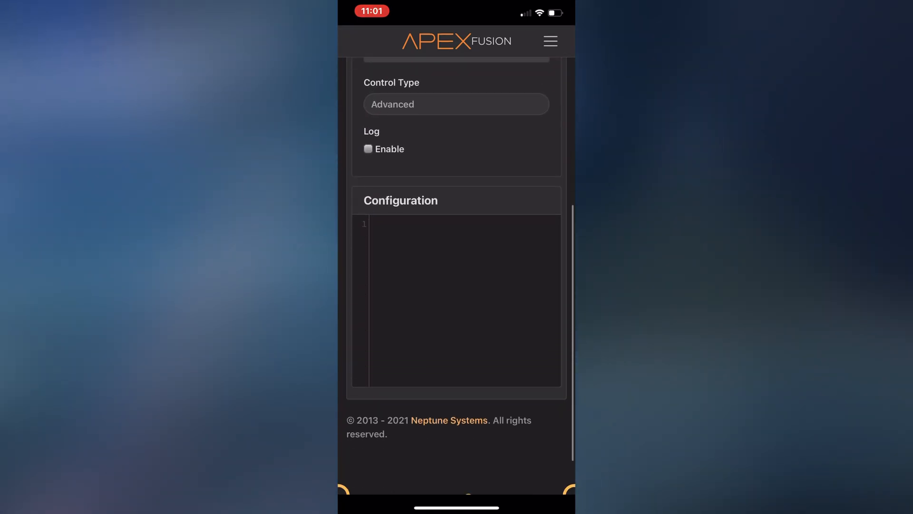
Enter the program 'set off' then 'if sw6 open then on', choosing Sw6 from the suggestions
type("set")
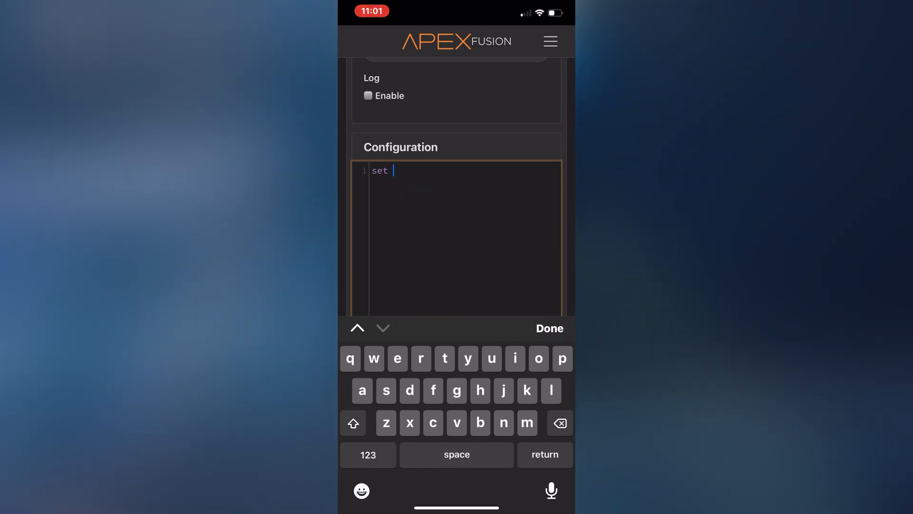
type("off")
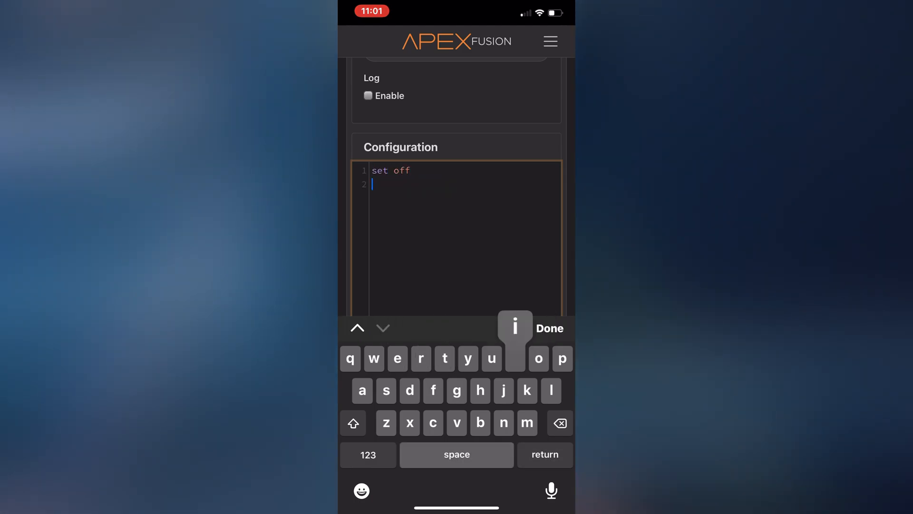
type("if sw")
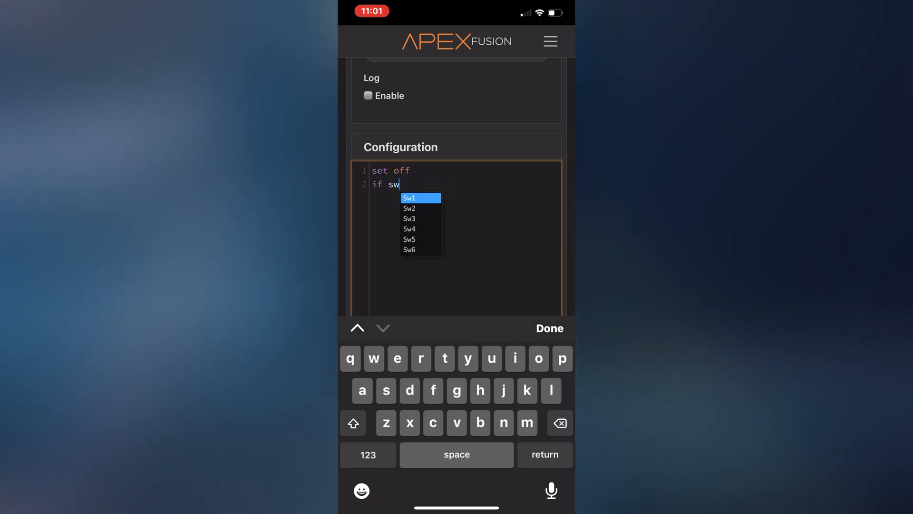
left_click(410, 249)
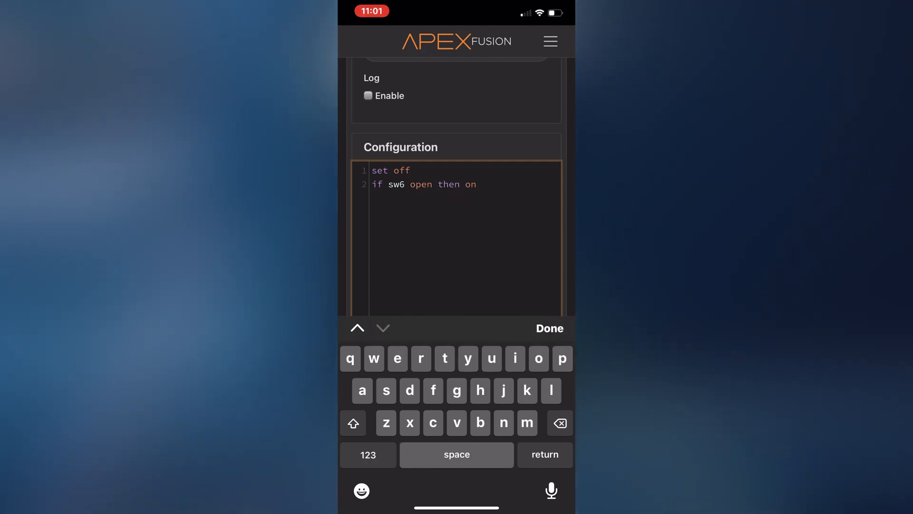
scroll("down", 3)
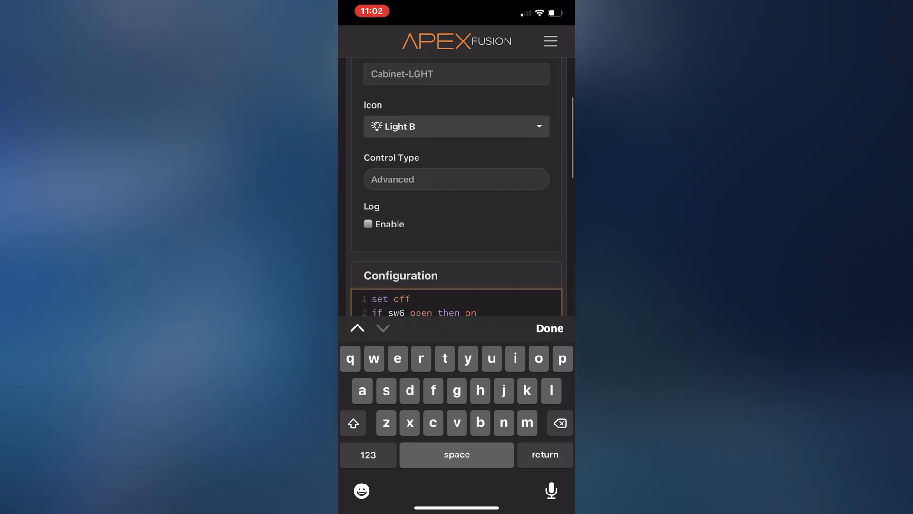